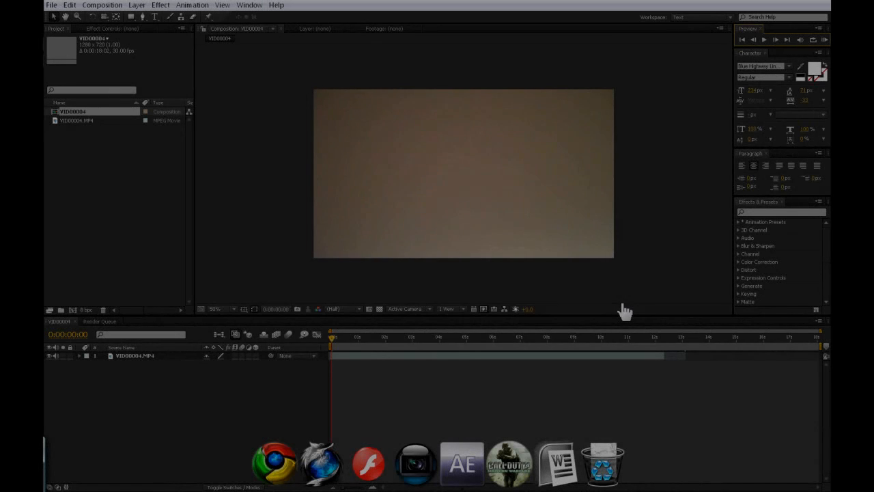
mouse_move(333, 339)
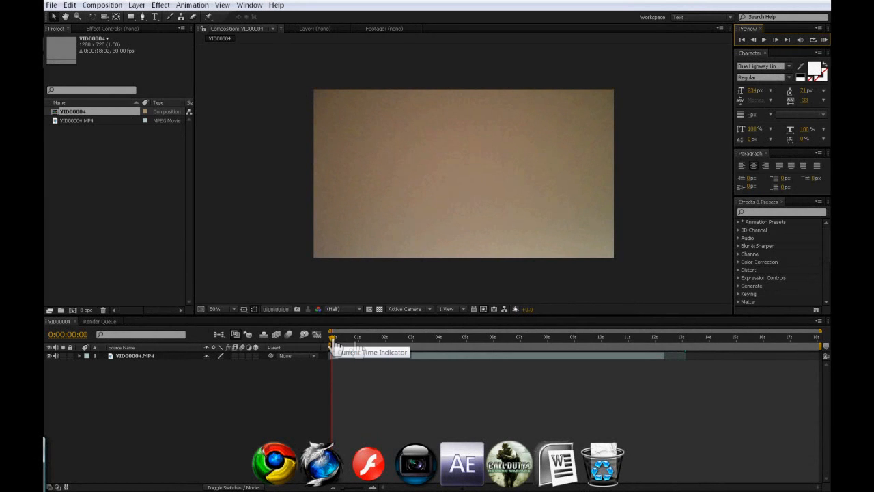
Scrub through the webcam clip and settle on a frame with the subject facing forward
drag(333, 337, 358, 338)
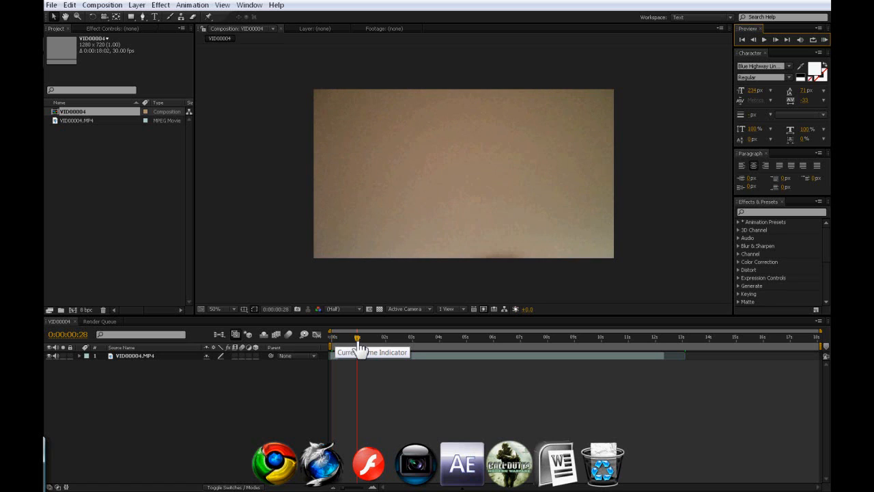
drag(356, 337, 370, 338)
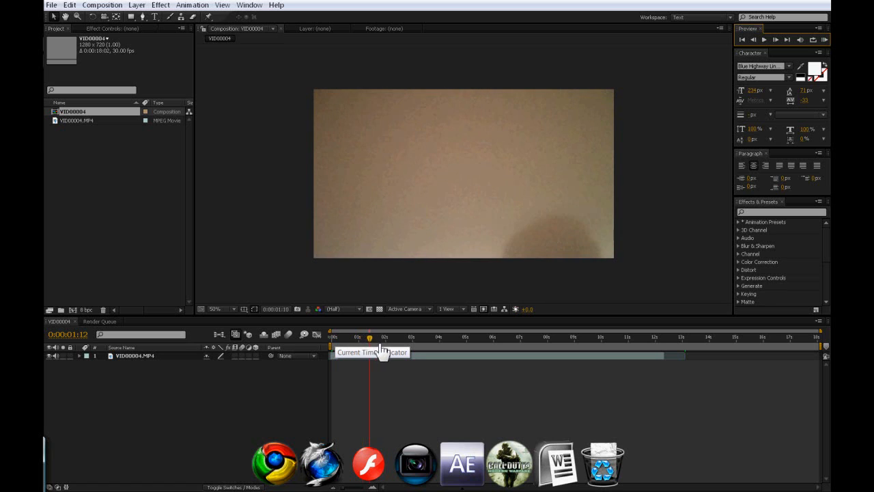
drag(369, 338, 412, 337)
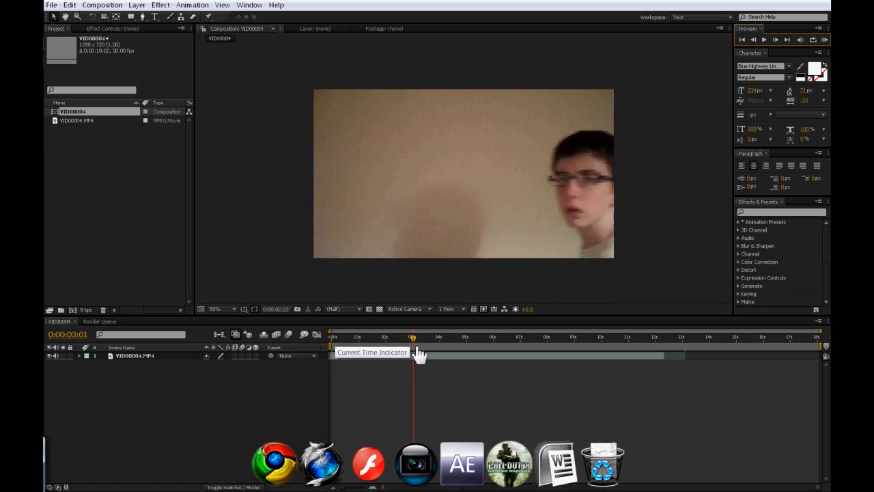
drag(412, 337, 450, 337)
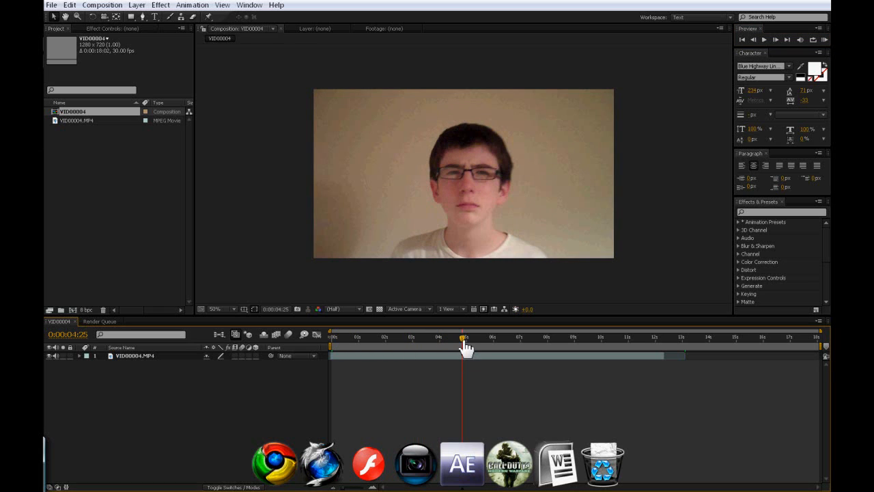
drag(464, 336, 492, 336)
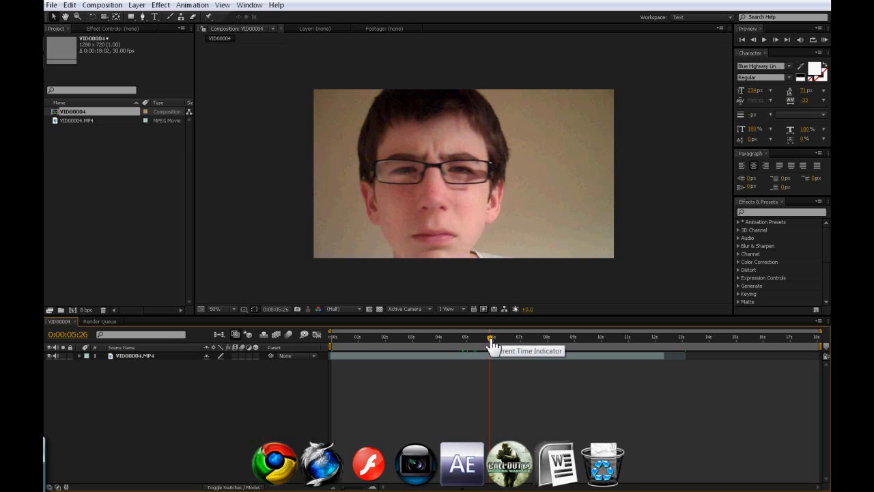
drag(490, 336, 511, 336)
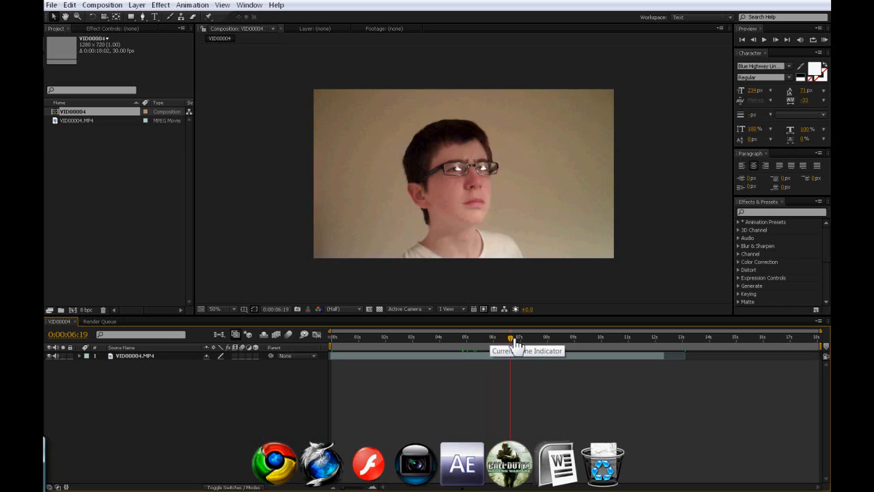
drag(511, 338, 549, 339)
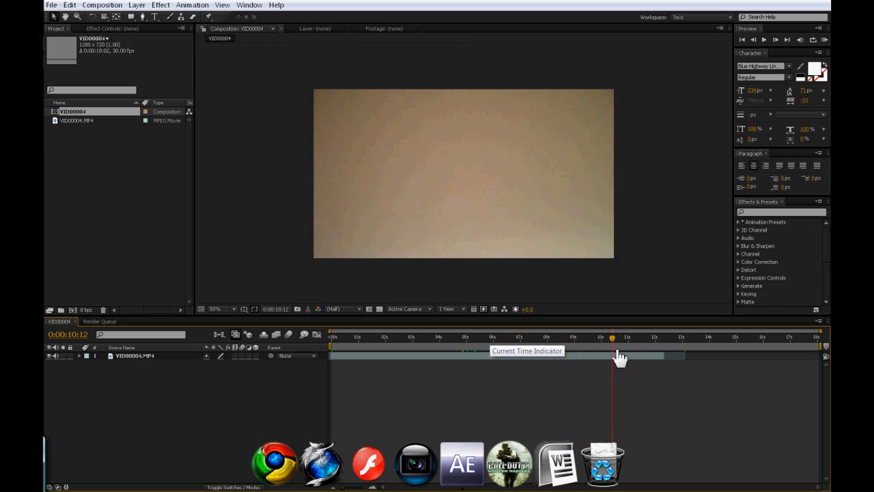
drag(611, 337, 483, 338)
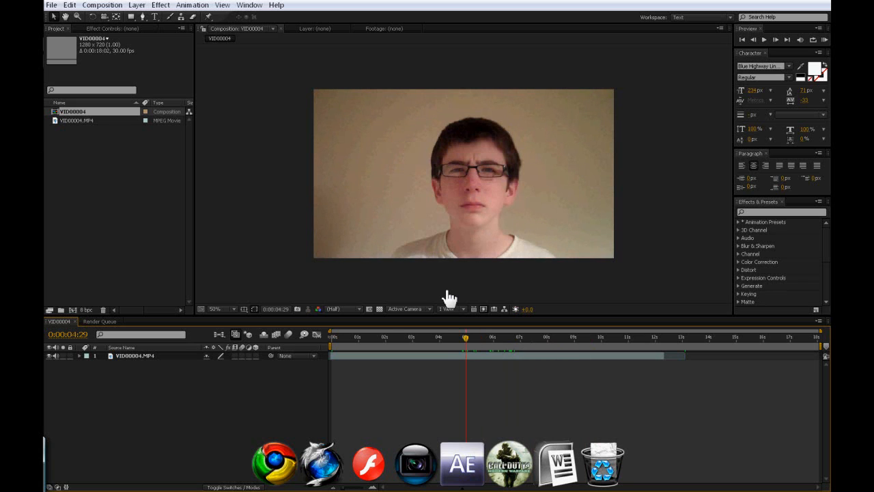
drag(465, 337, 477, 337)
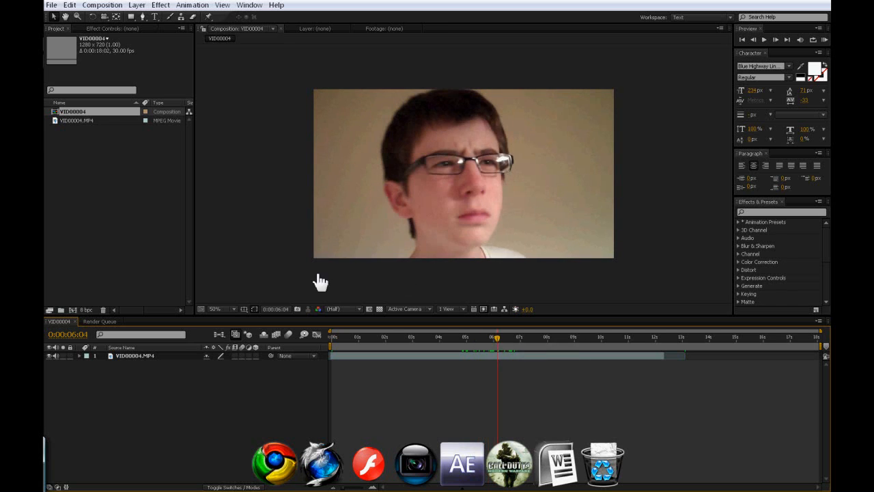
mouse_move(214, 62)
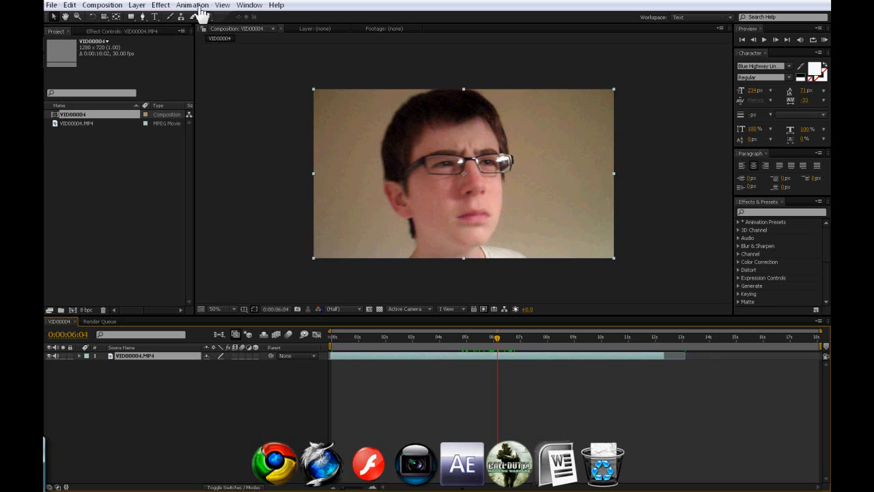
Add Hue/Saturation and Curves color-correction effects to the clip layer from the menu bar
click(161, 6)
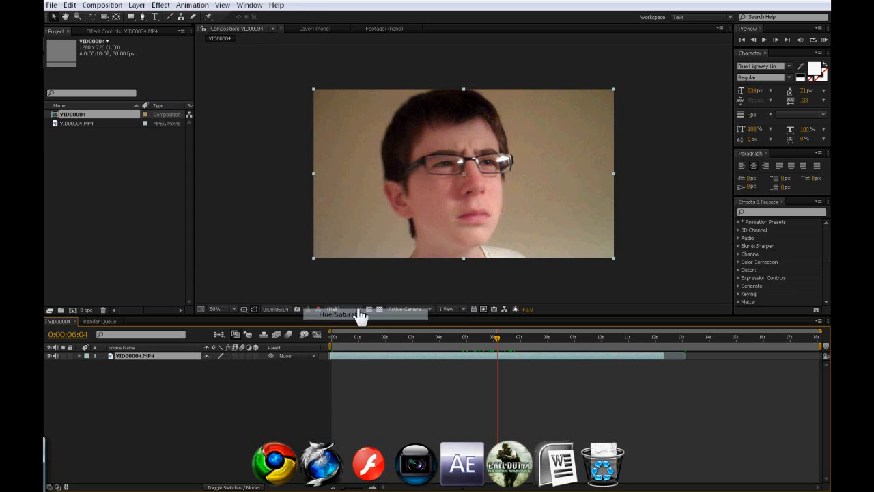
click(191, 6)
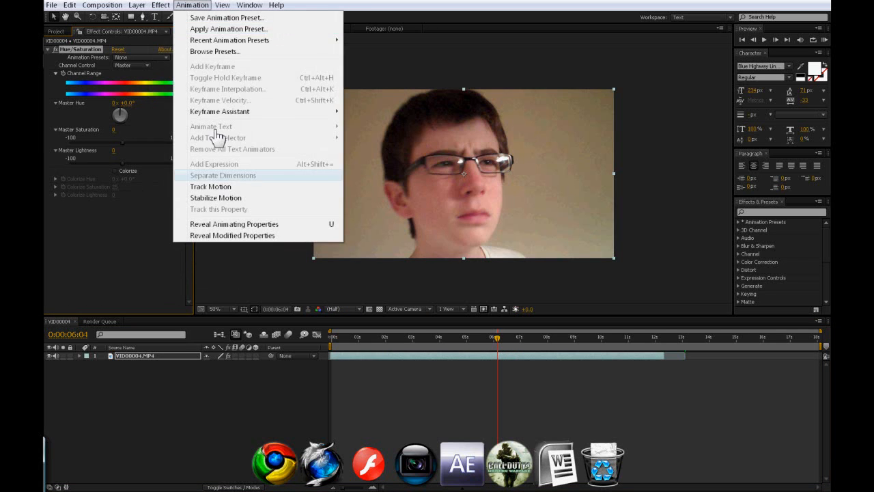
click(162, 6)
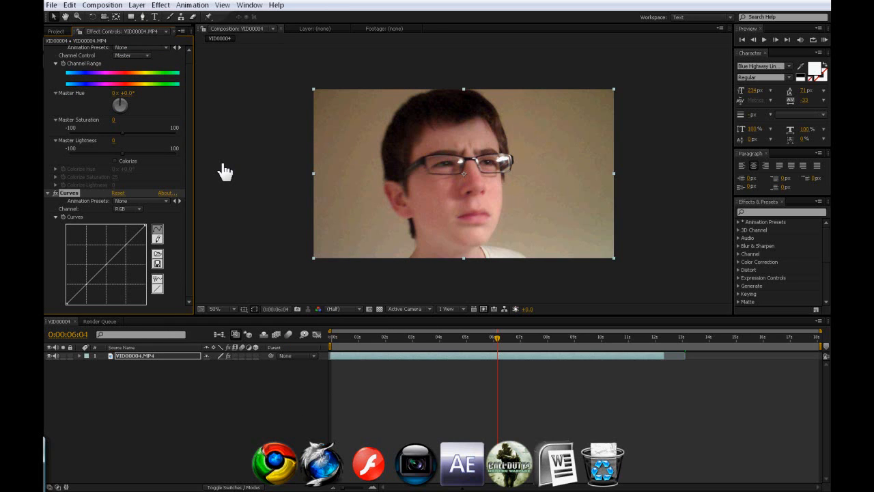
mouse_move(316, 107)
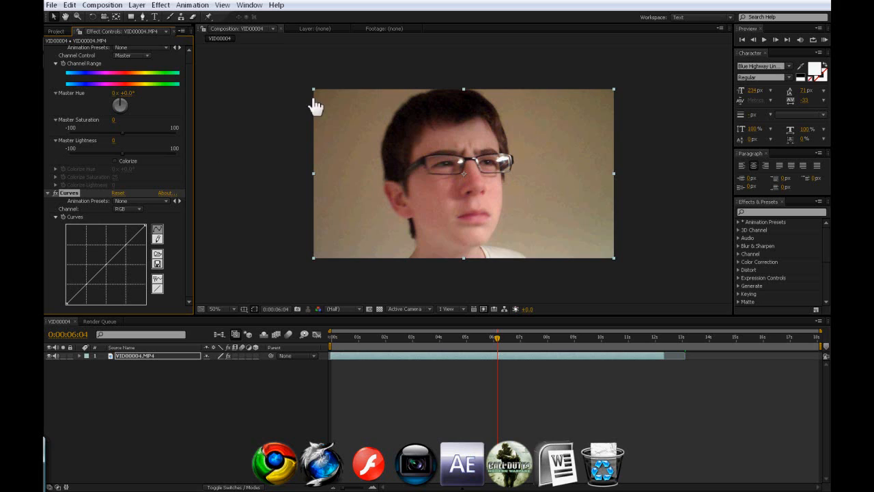
mouse_move(333, 102)
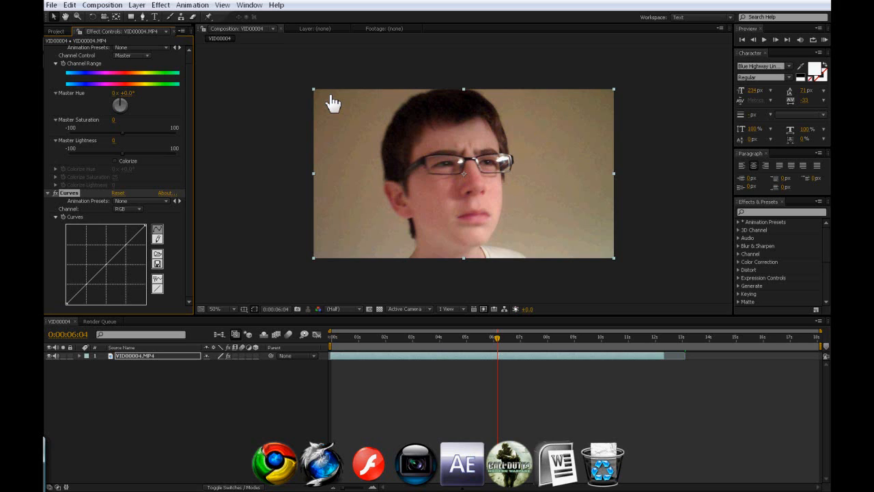
mouse_move(108, 133)
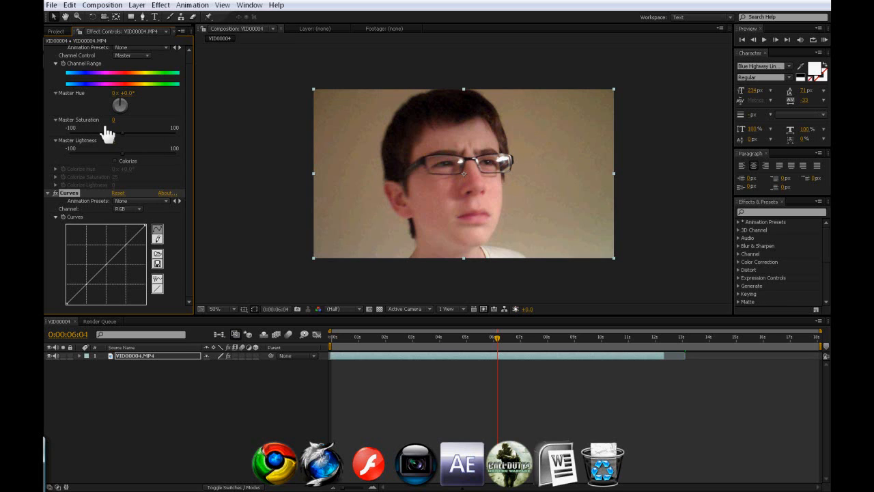
mouse_move(148, 95)
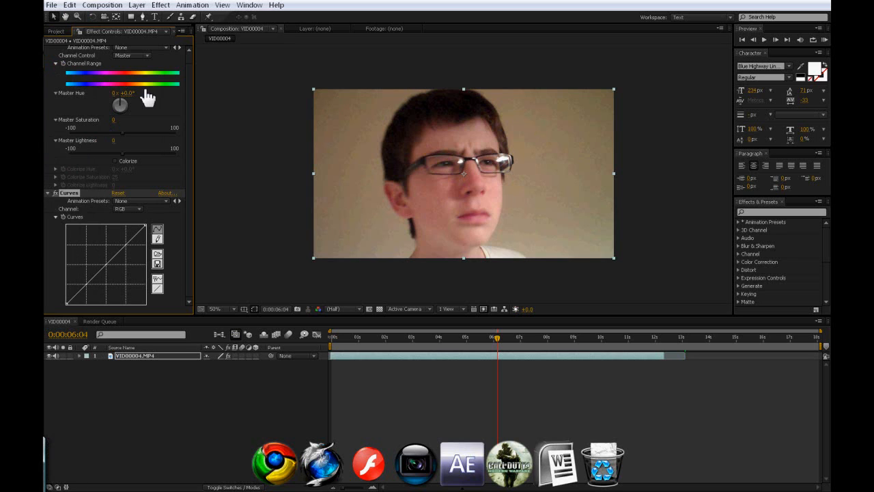
mouse_move(120, 55)
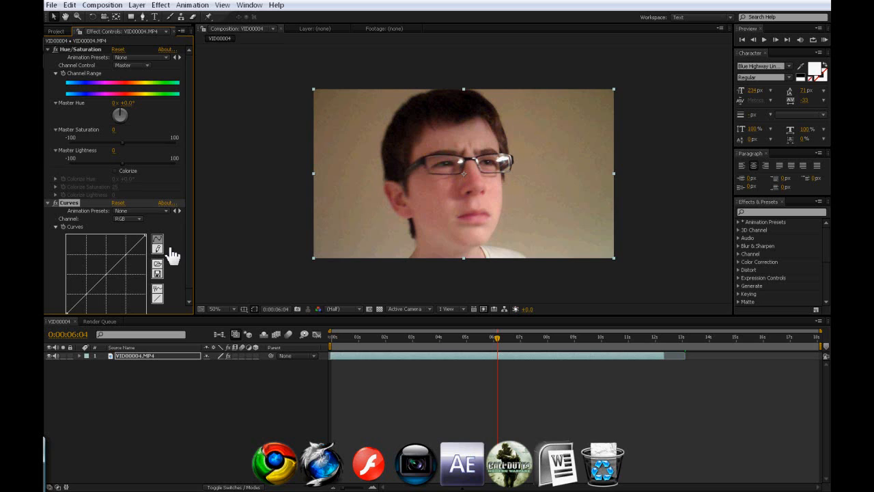
mouse_move(142, 265)
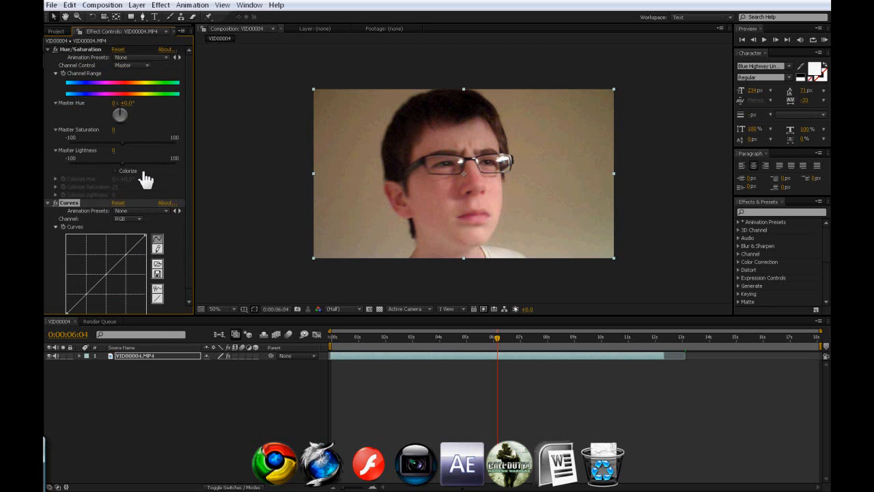
mouse_move(151, 170)
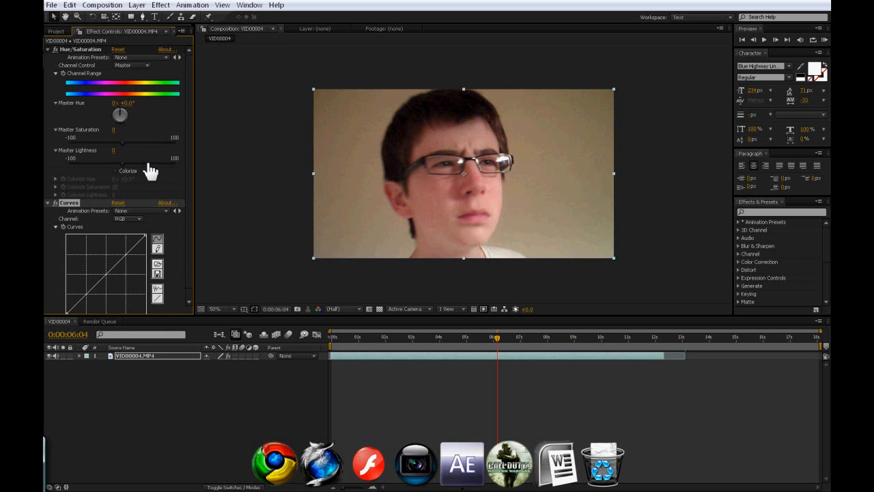
mouse_move(143, 170)
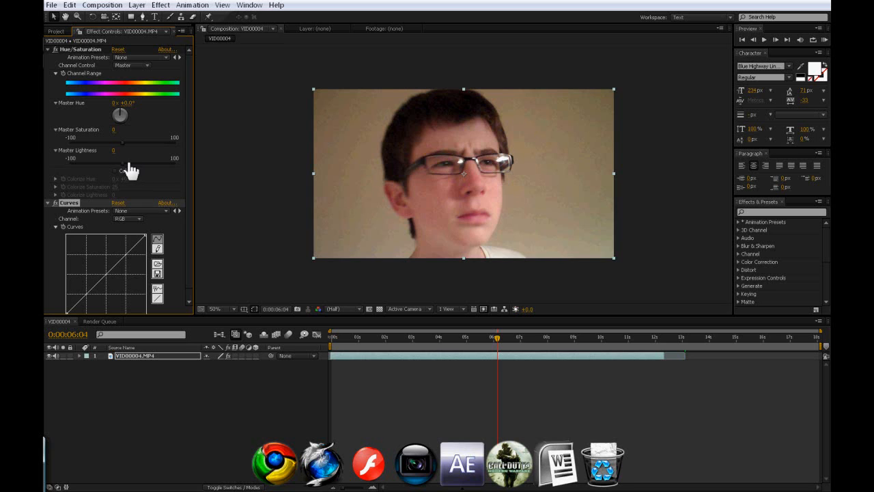
mouse_move(194, 259)
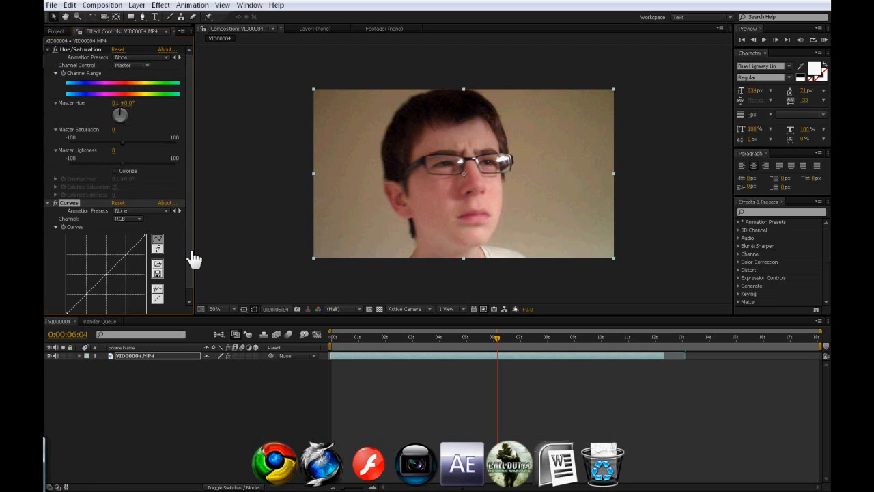
mouse_move(374, 149)
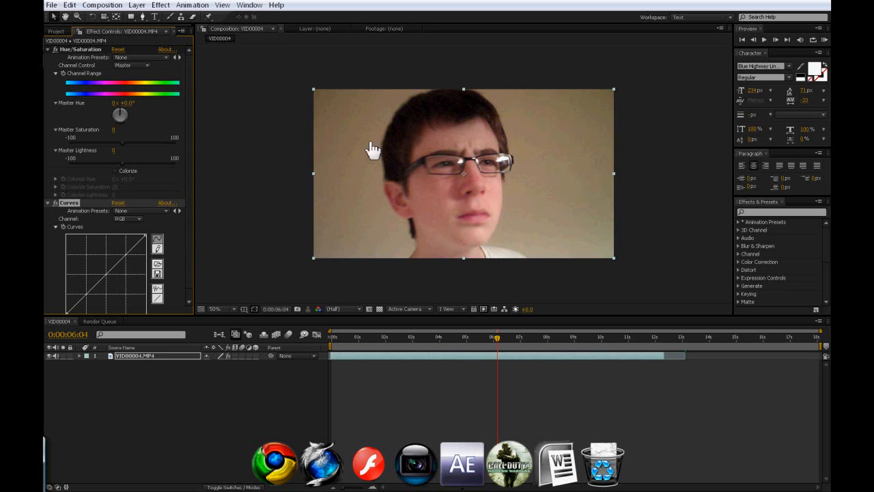
mouse_move(481, 216)
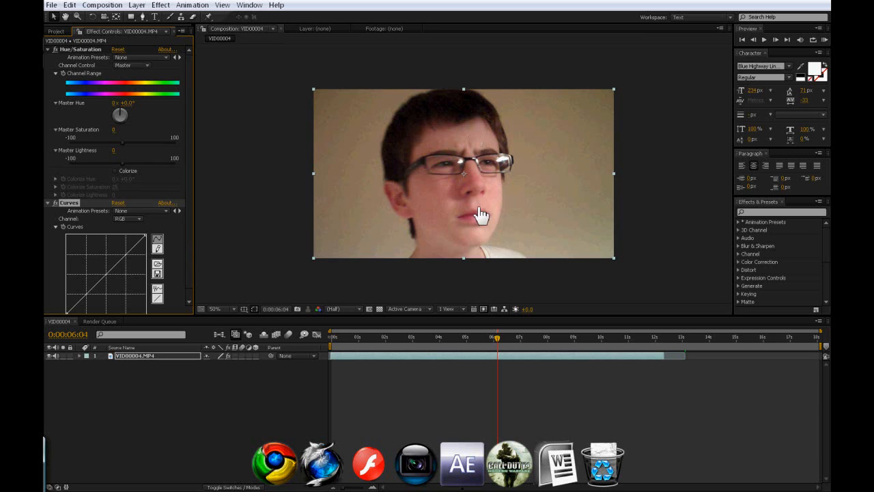
mouse_move(205, 210)
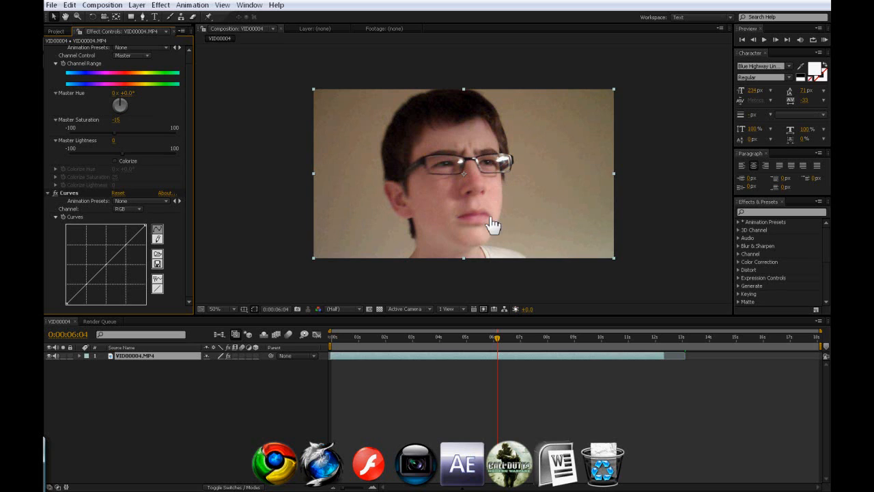
Collapse the Hue/Saturation settings, leaving only the Curves graph open
click(215, 308)
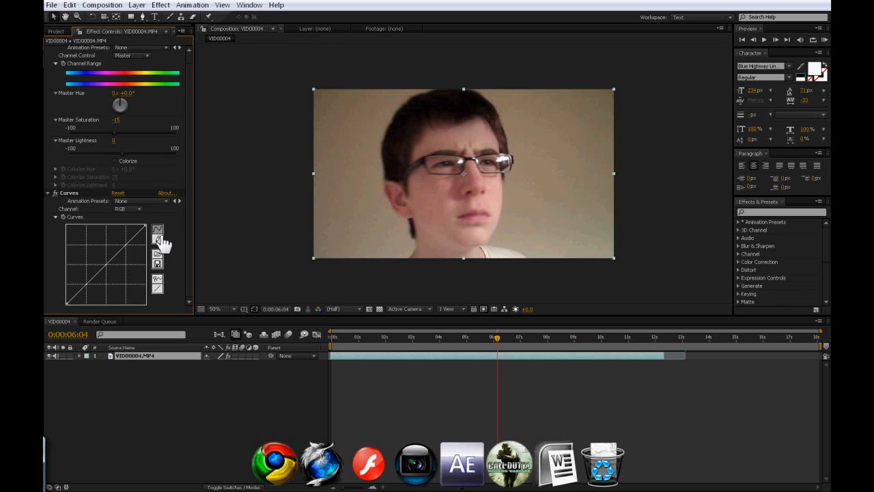
mouse_move(53, 96)
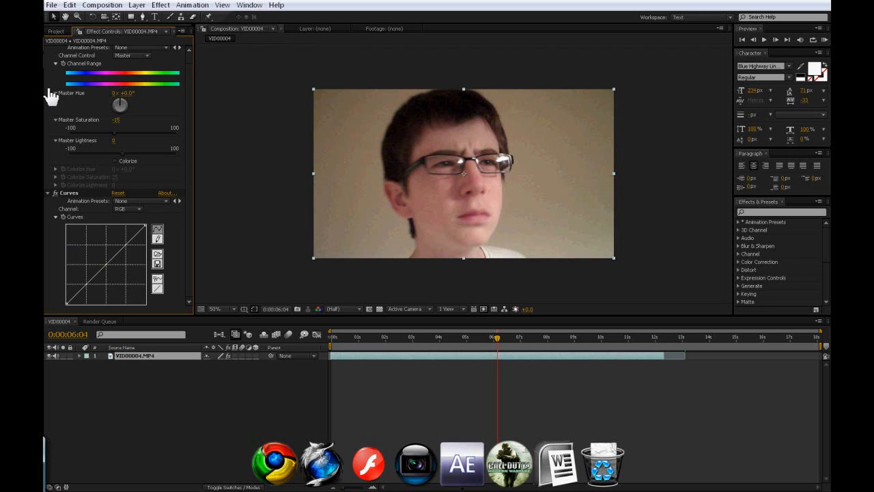
click(48, 49)
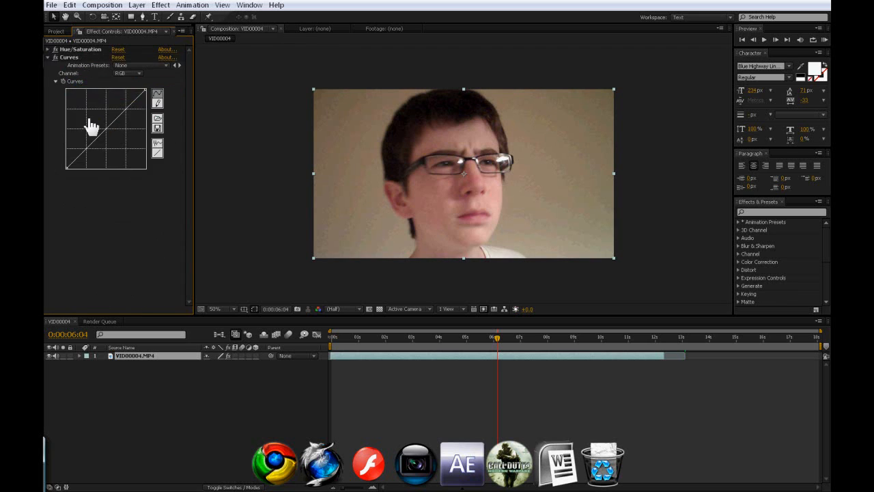
Keep the combined RGB channel and bend its curve downward to darken the clip
click(128, 73)
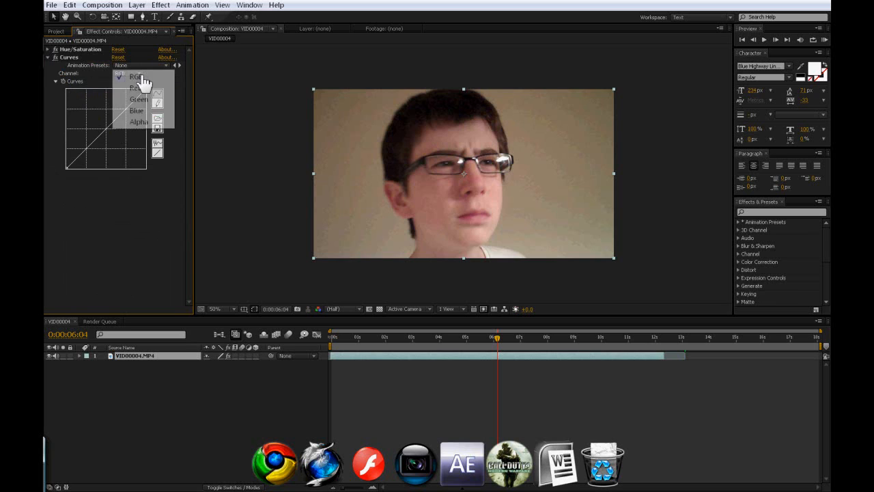
click(137, 76)
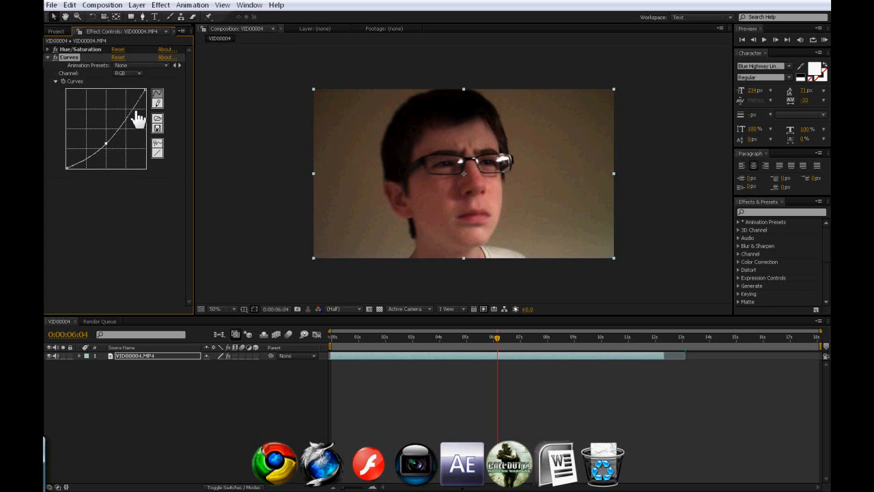
drag(134, 112, 112, 143)
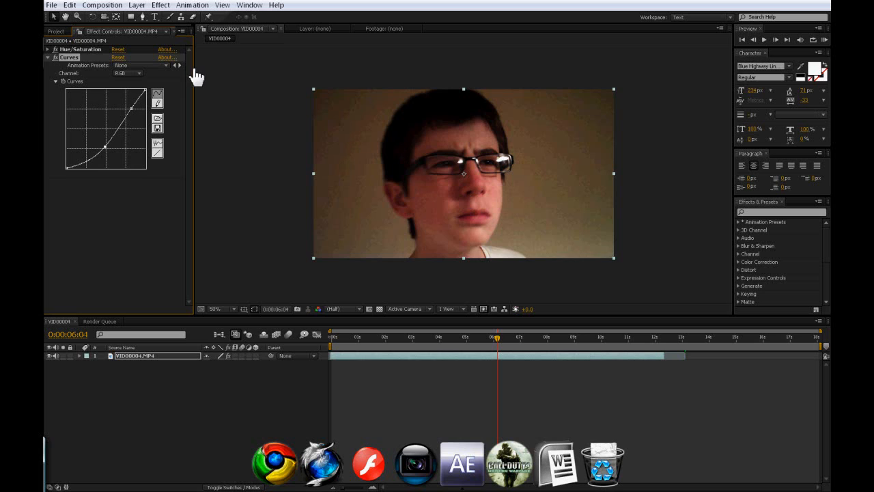
click(128, 74)
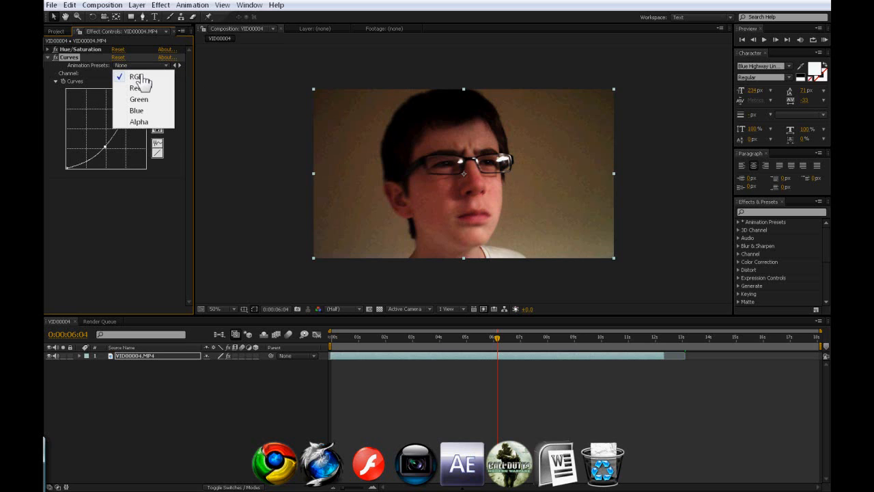
mouse_move(142, 110)
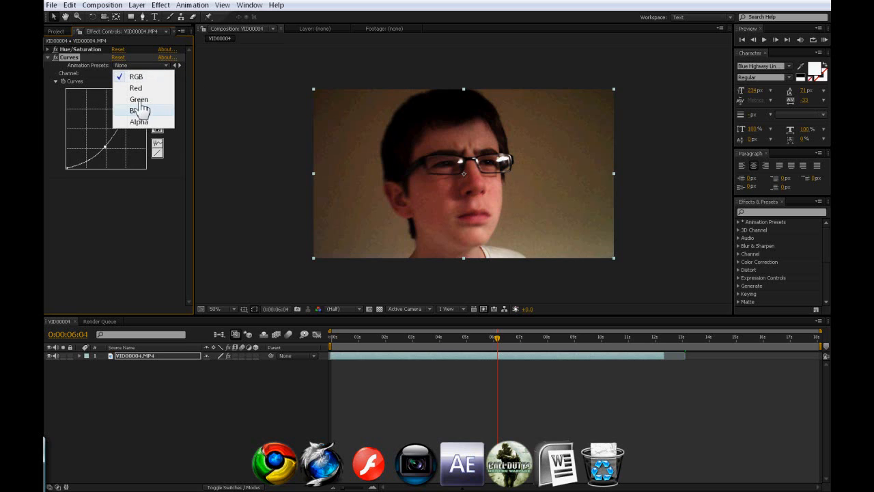
Raise and refine the Green channel curve to give the clip a green tint
click(135, 87)
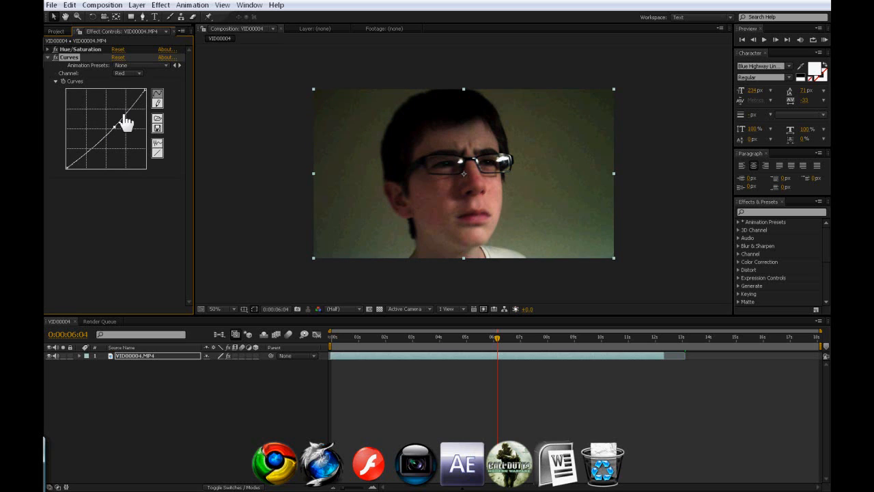
click(128, 74)
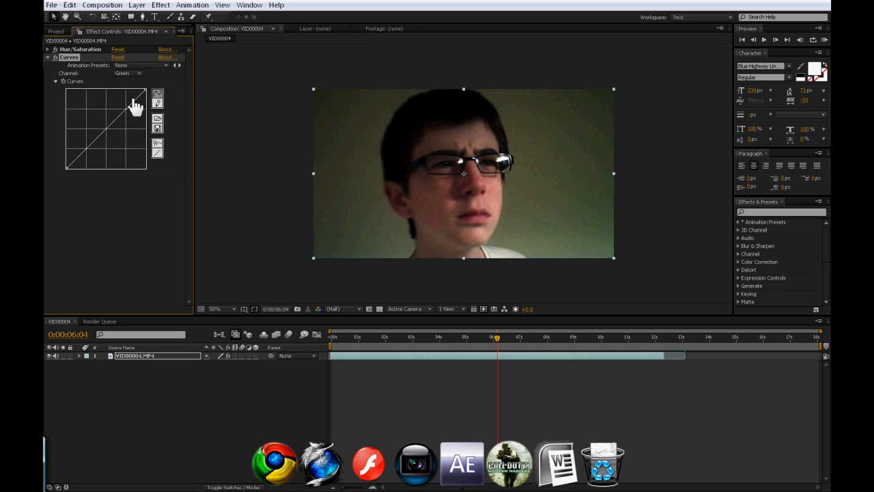
drag(136, 107, 112, 130)
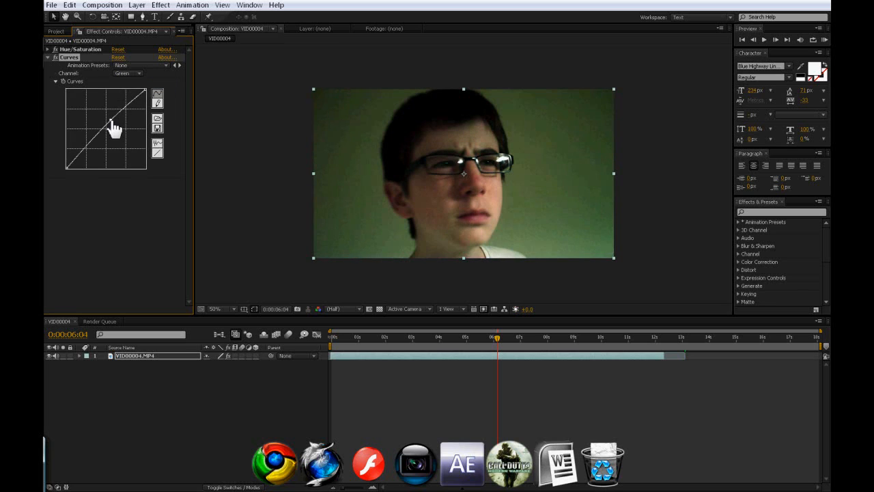
drag(116, 130, 107, 134)
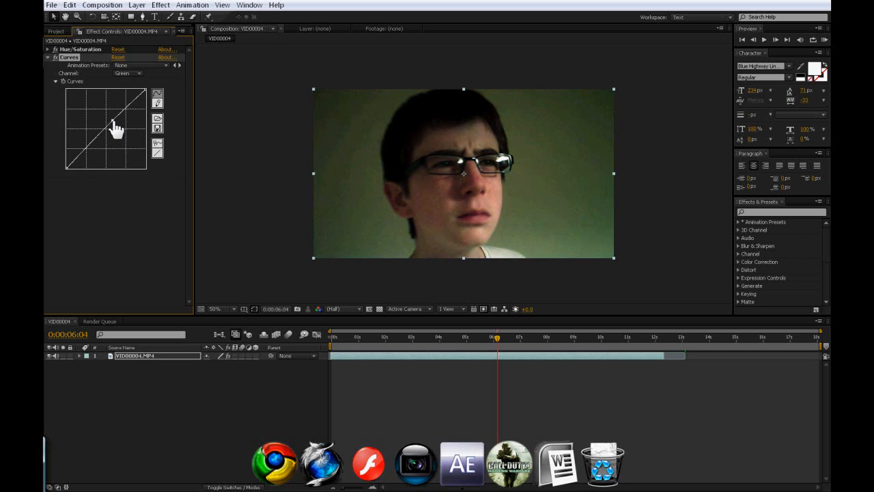
Switch to the Blue channel curve and review it without changing its shape
click(128, 73)
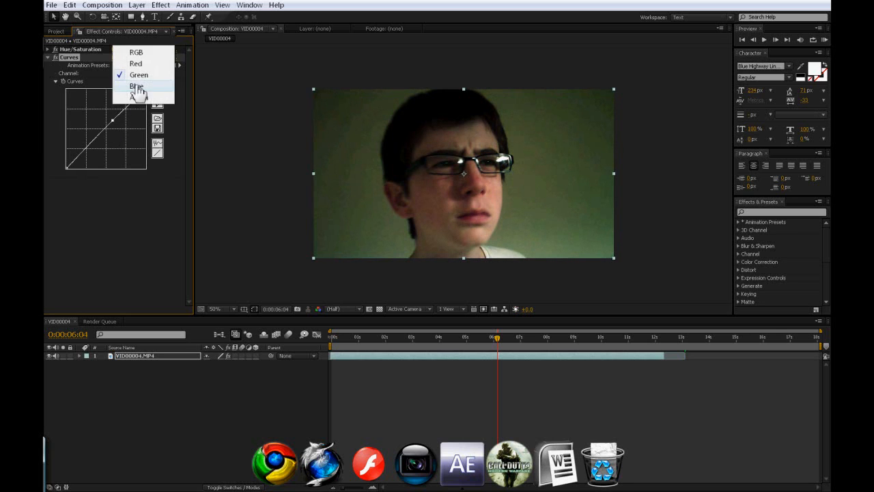
click(137, 85)
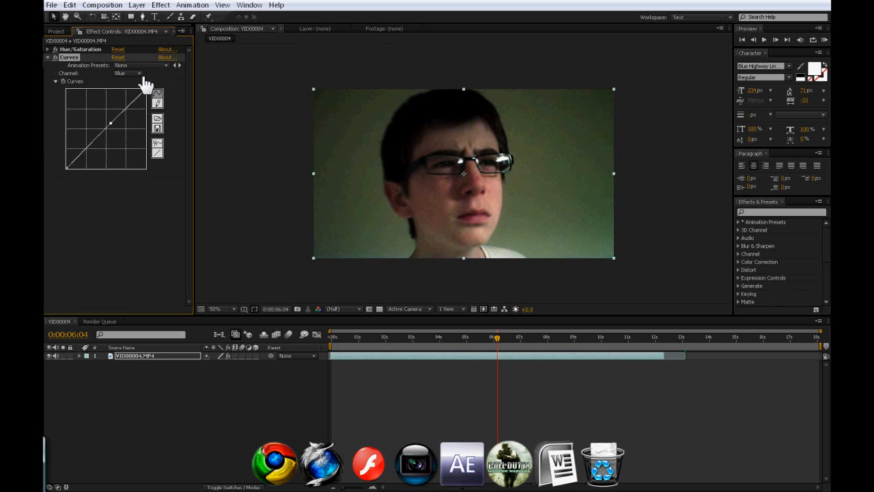
click(129, 74)
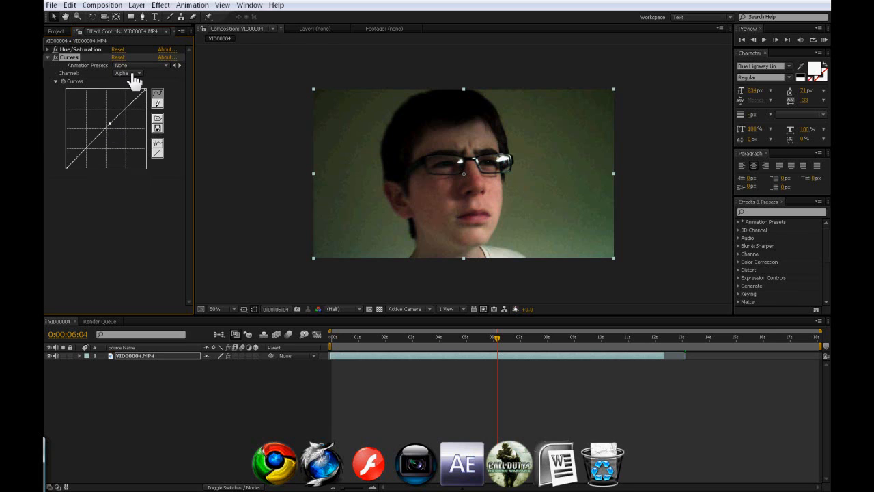
click(128, 73)
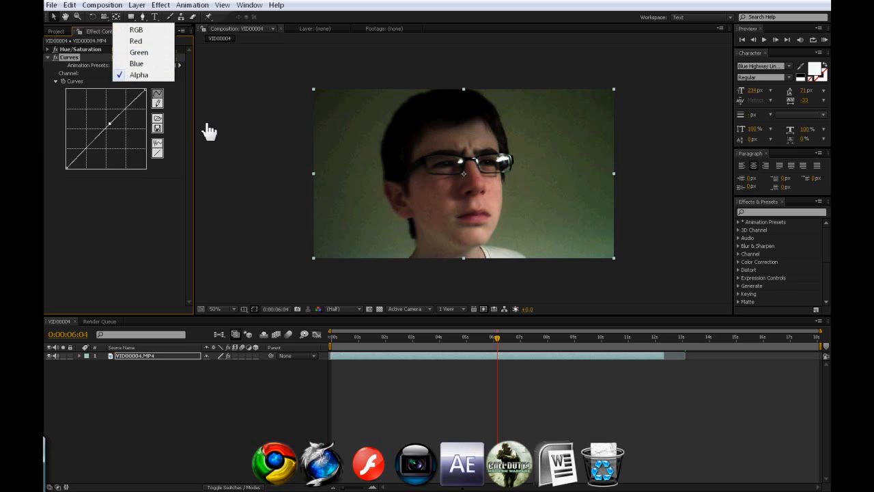
Select the Alpha channel, then scrub to an earlier frame where the subject sits farther away
click(140, 74)
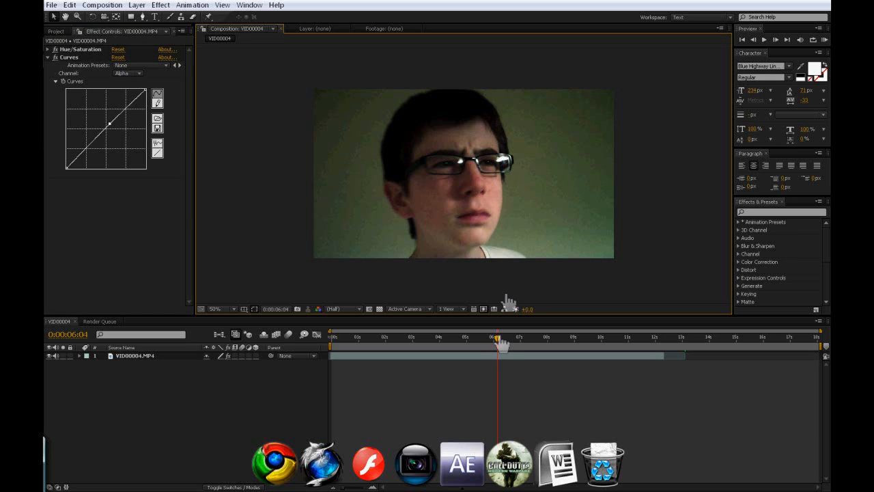
drag(499, 345, 478, 344)
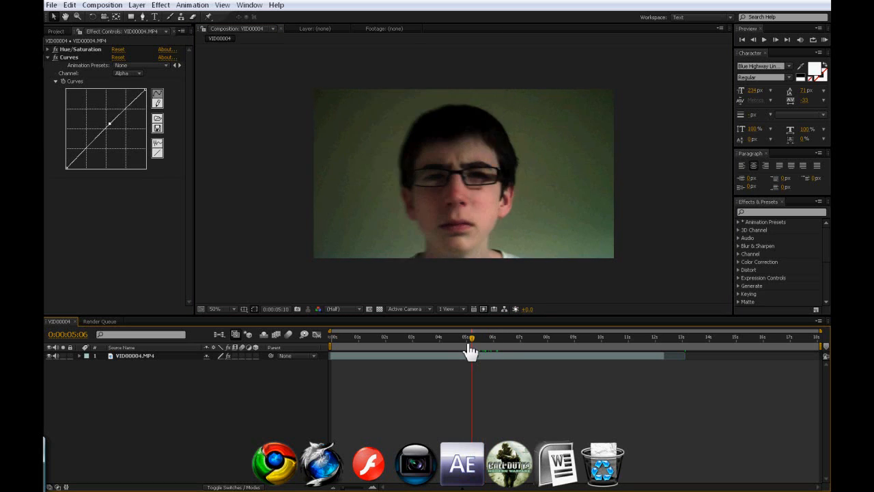
drag(470, 350, 443, 350)
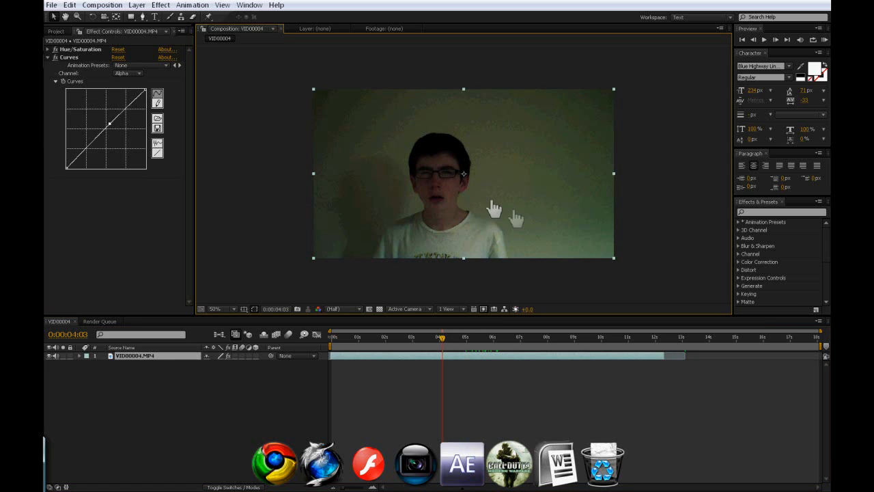
mouse_move(469, 267)
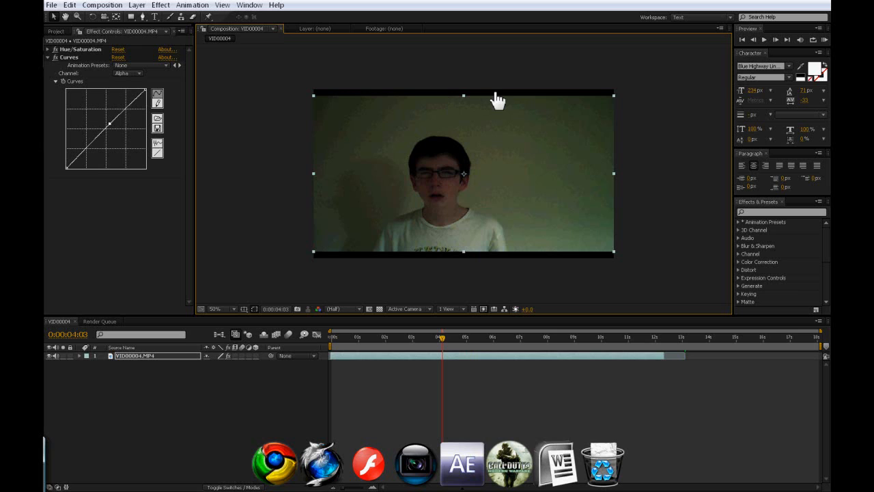
mouse_move(609, 224)
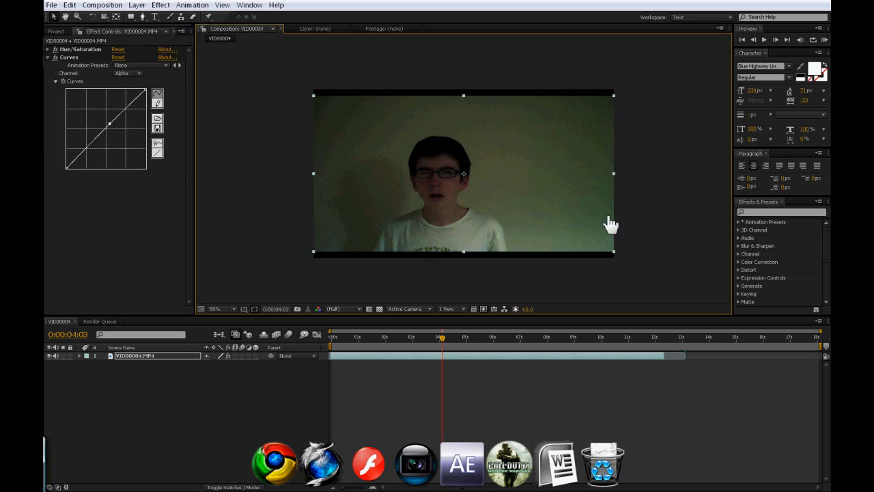
mouse_move(467, 262)
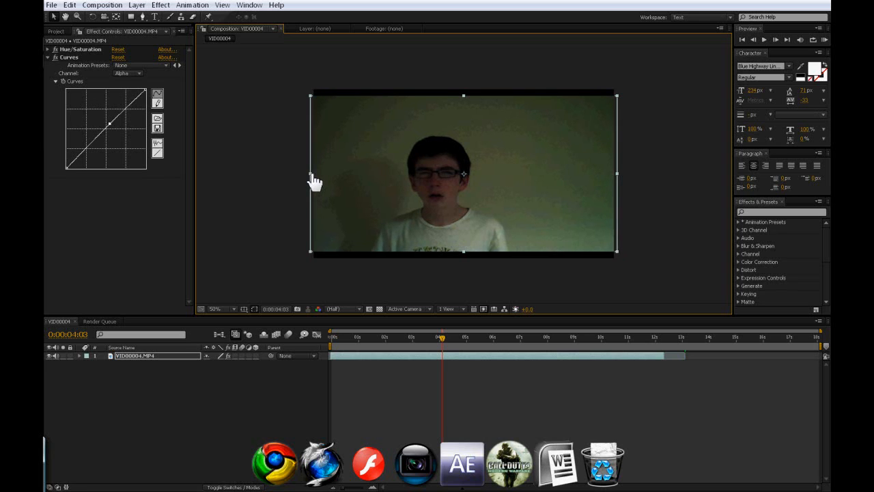
mouse_move(467, 102)
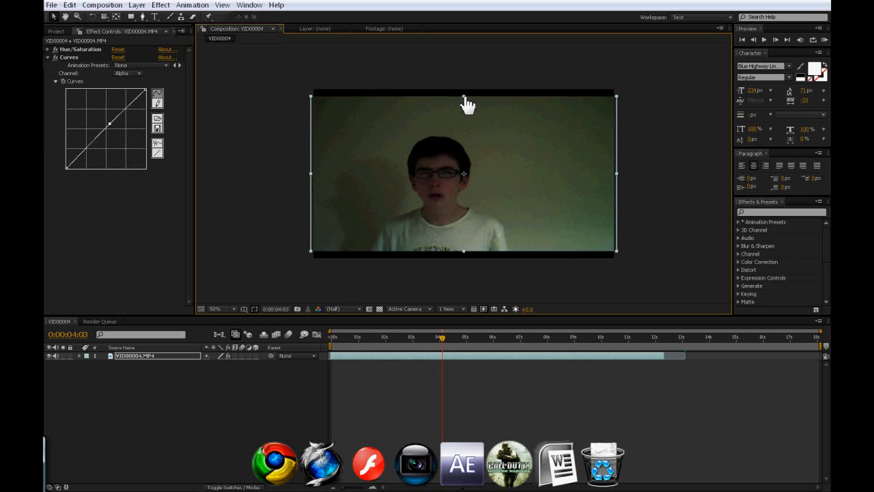
mouse_move(498, 93)
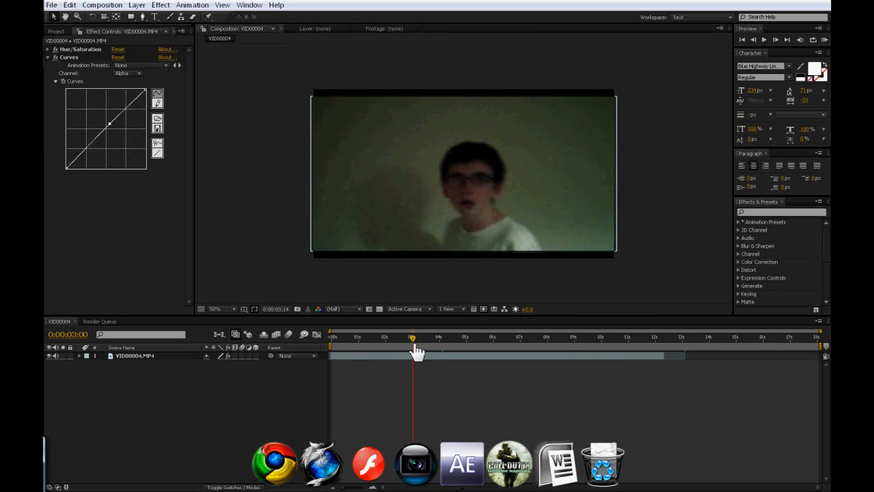
Scrub the timeline to check the new black letterbox bars at two moments
drag(412, 338, 438, 339)
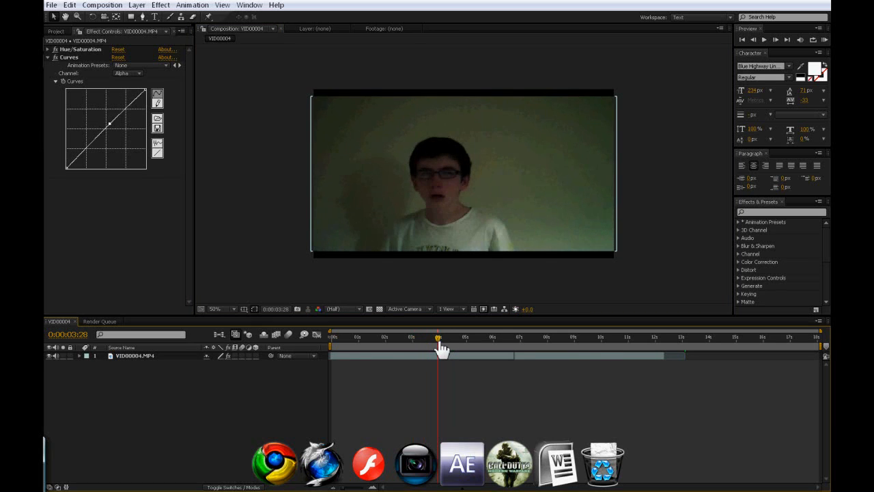
drag(438, 337, 462, 337)
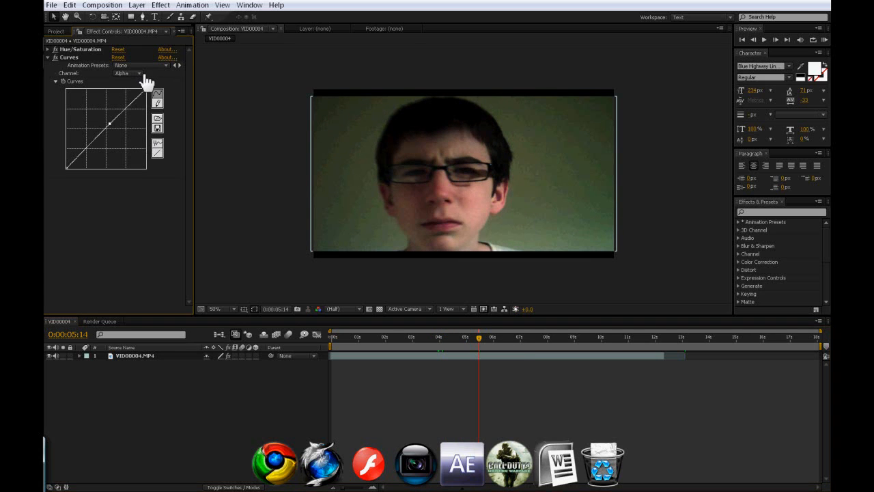
Return the Curves channel to RGB and review the contrast grade across the clip
click(129, 73)
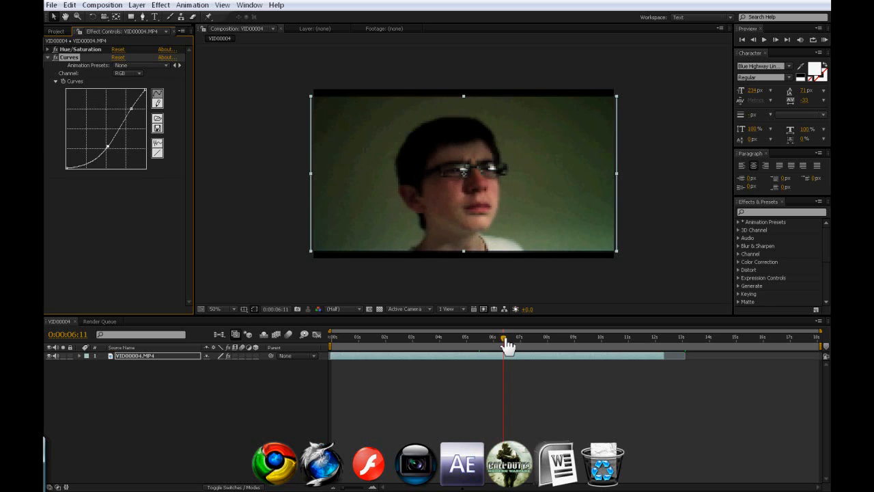
drag(505, 338, 464, 339)
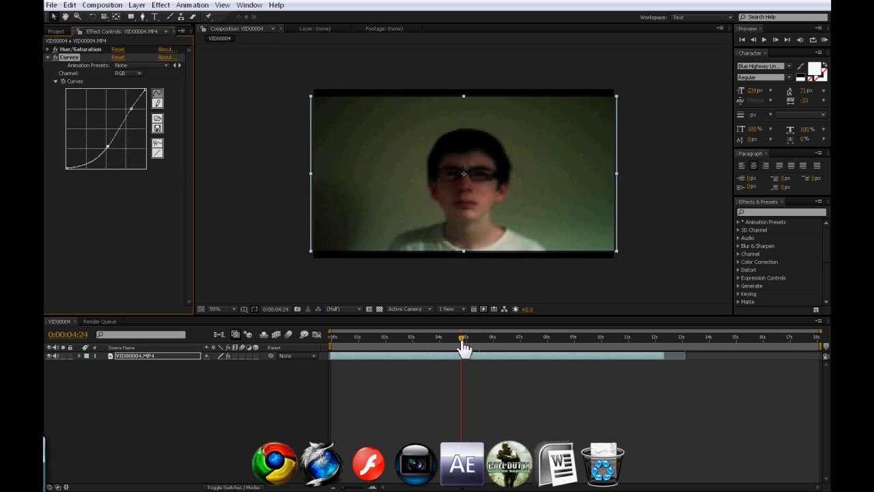
drag(463, 338, 440, 338)
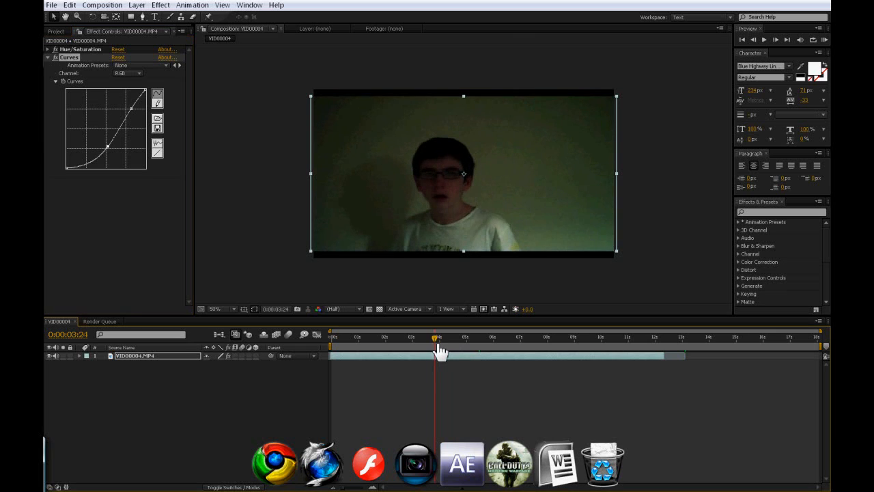
drag(437, 338, 464, 338)
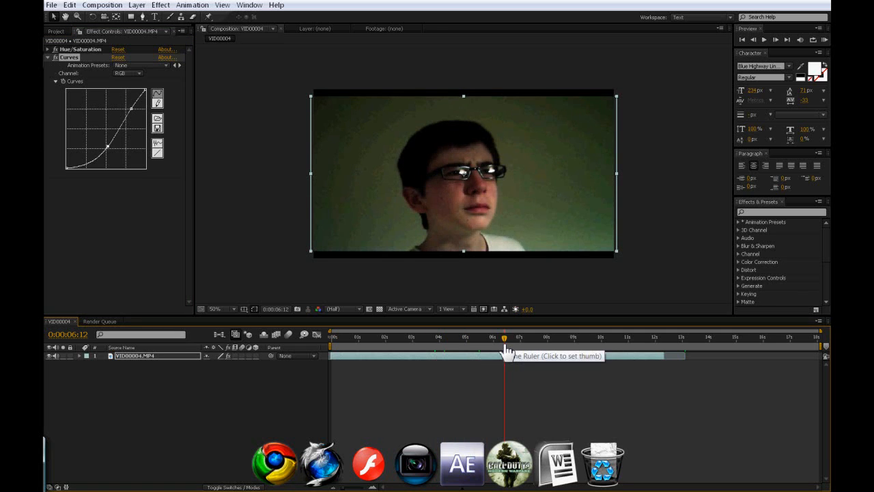
mouse_move(456, 180)
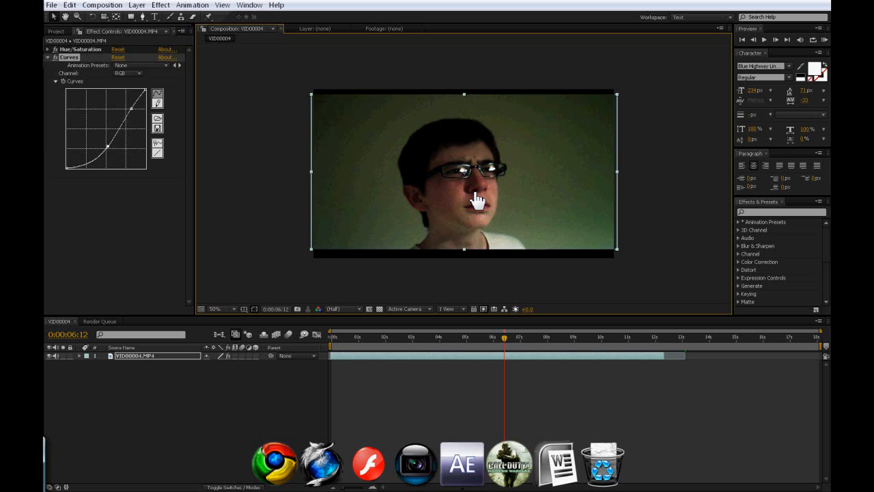
mouse_move(541, 189)
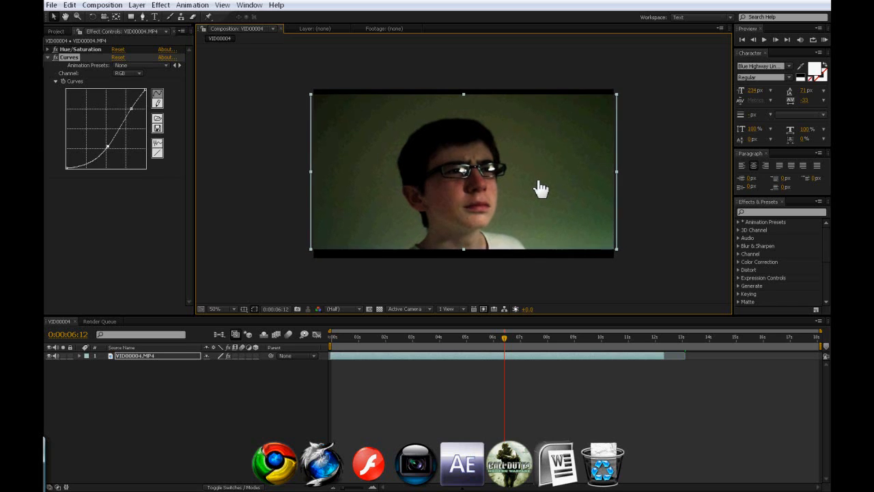
mouse_move(527, 203)
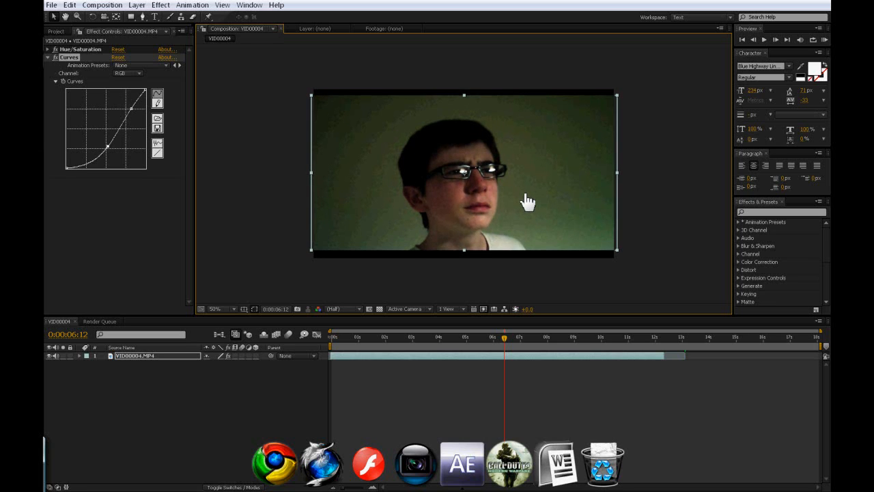
mouse_move(475, 286)
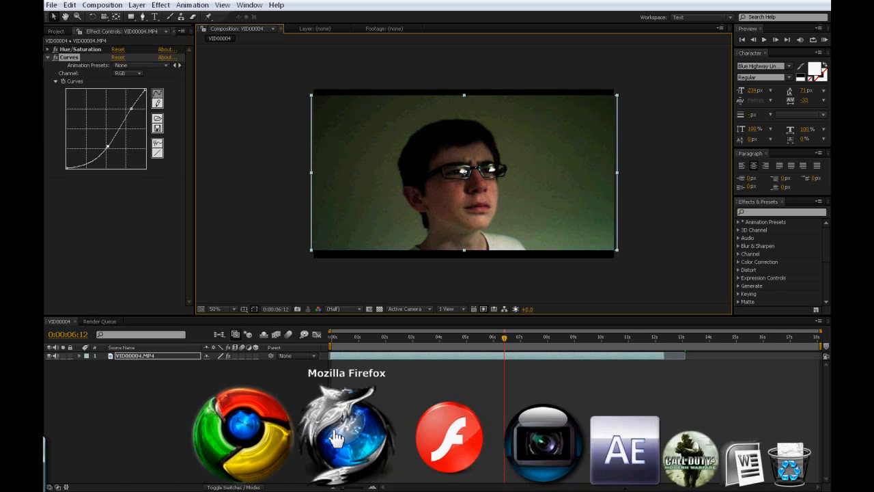
mouse_move(368, 434)
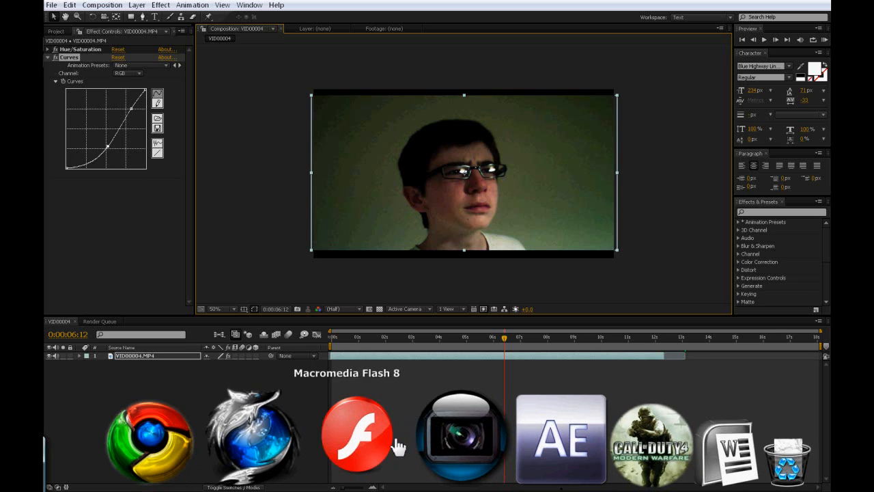
mouse_move(476, 434)
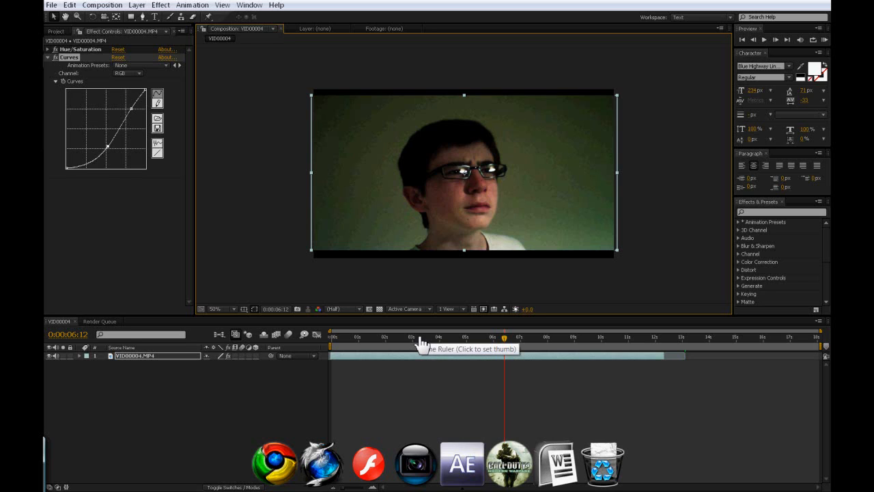
mouse_move(405, 320)
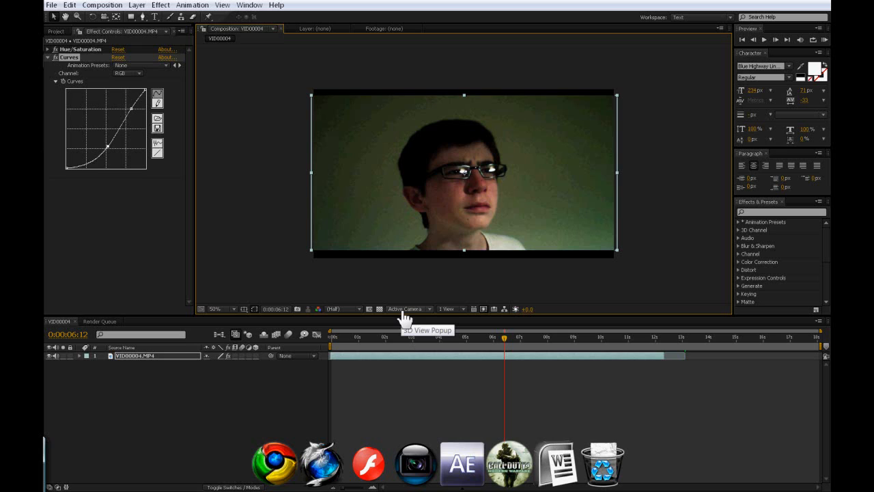
mouse_move(394, 300)
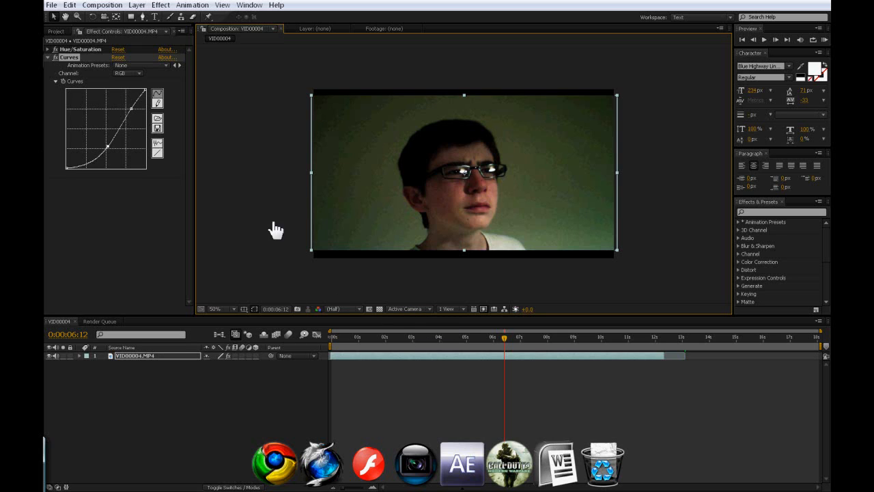
mouse_move(371, 258)
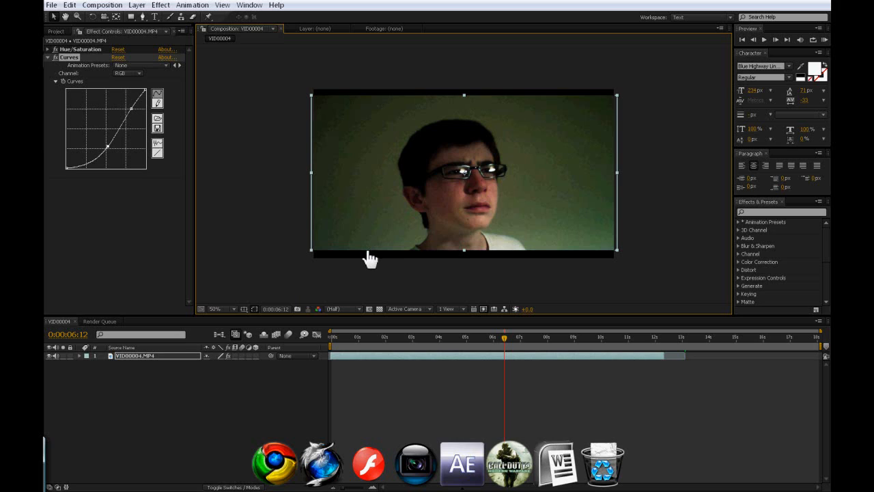